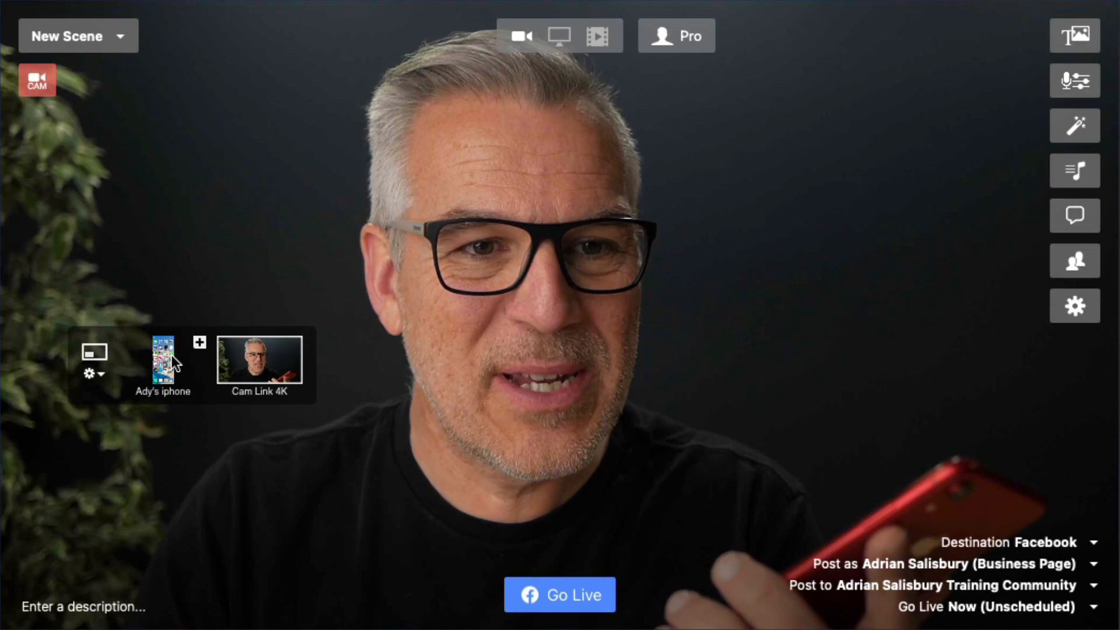
Switch the live camera to Ady's iphone, showing the world clock app.
left_click(60, 12)
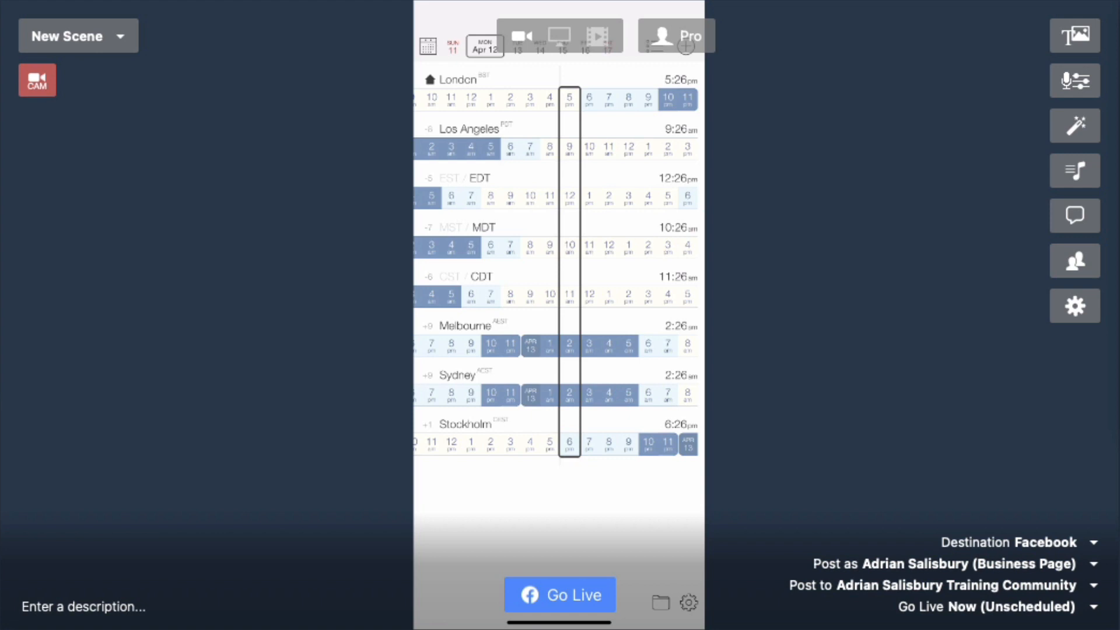
Add the Cam Link 4K presenter camera alongside the iPhone clock feed.
left_click(36, 79)
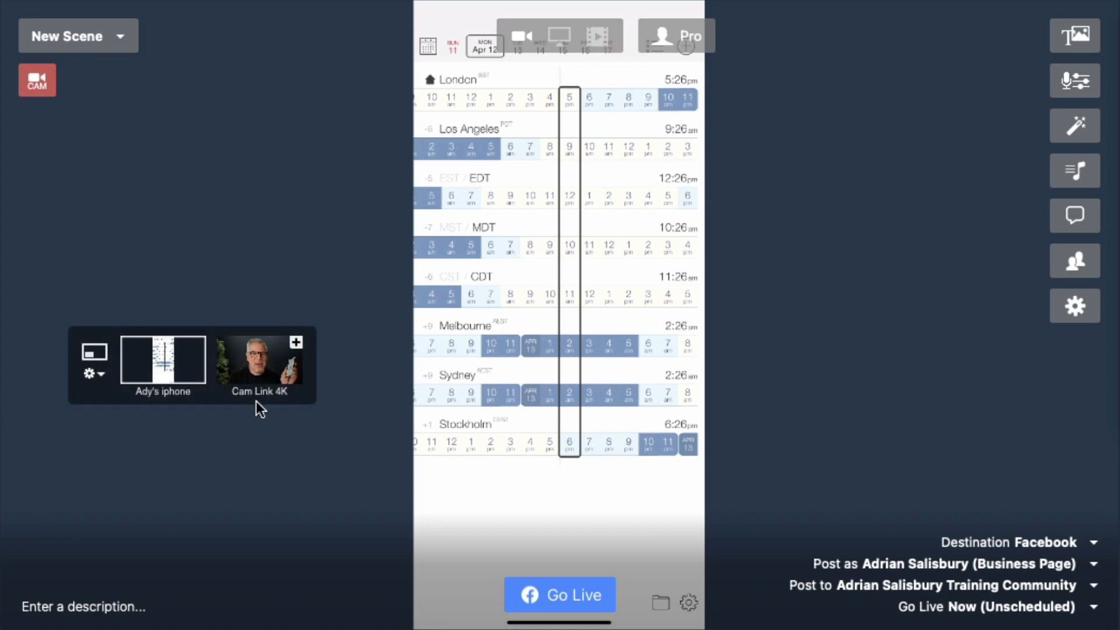
left_click(258, 361)
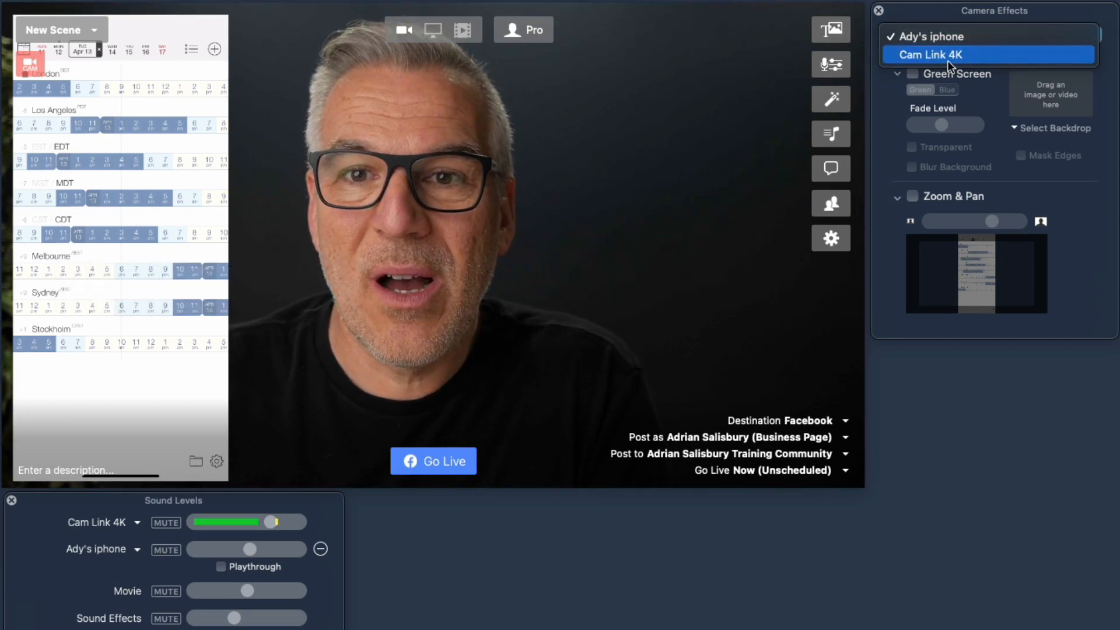
Enable Zoom & Pan on Ady's iphone in Camera Effects and zoom in.
left_click(930, 36)
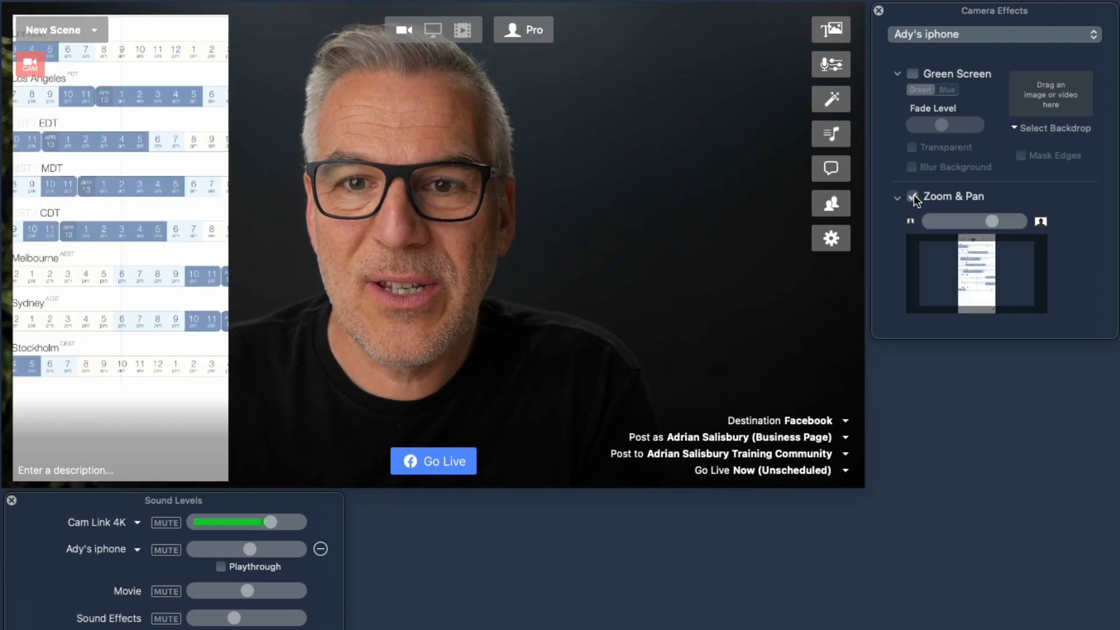
left_click(912, 196)
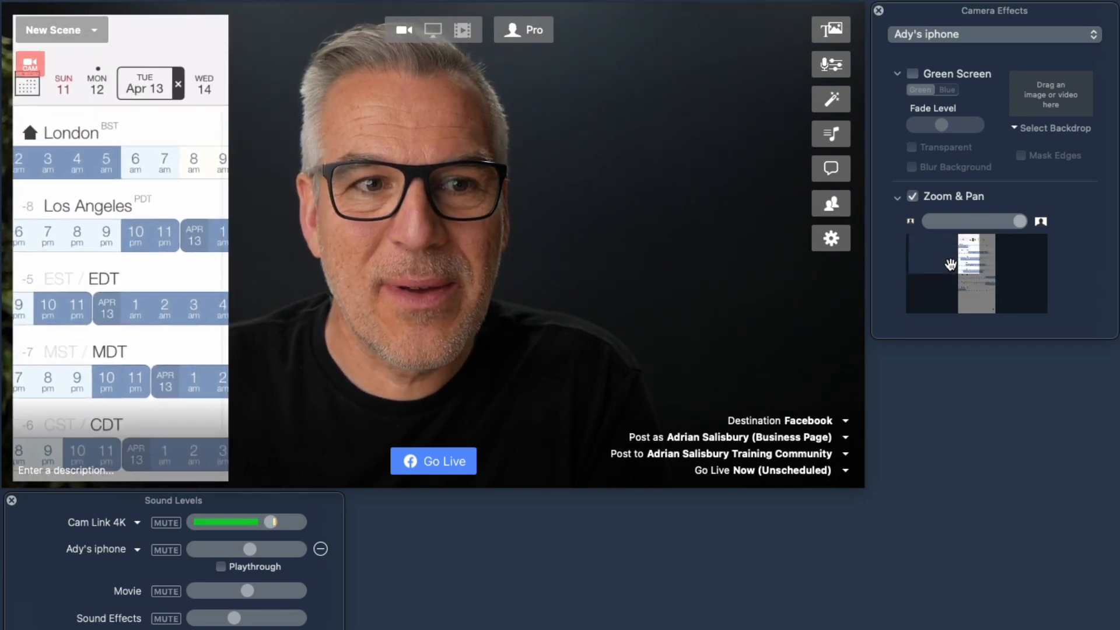
scroll("down", 3)
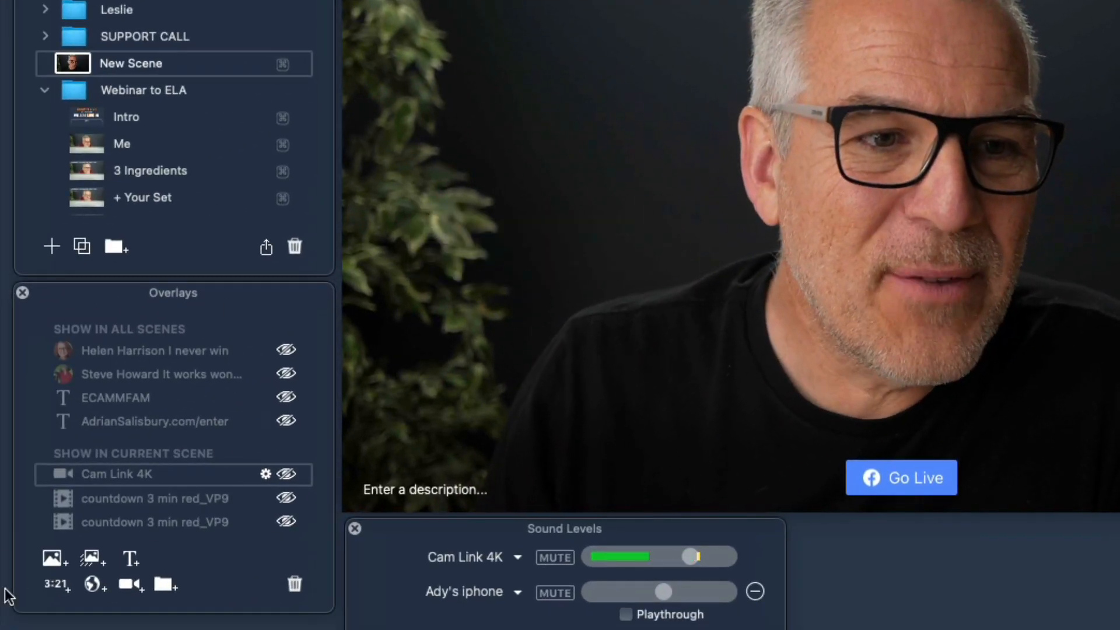
Set the overlay camera to Ady's iphone, try Round, then choose Classic (4:3).
left_click(128, 585)
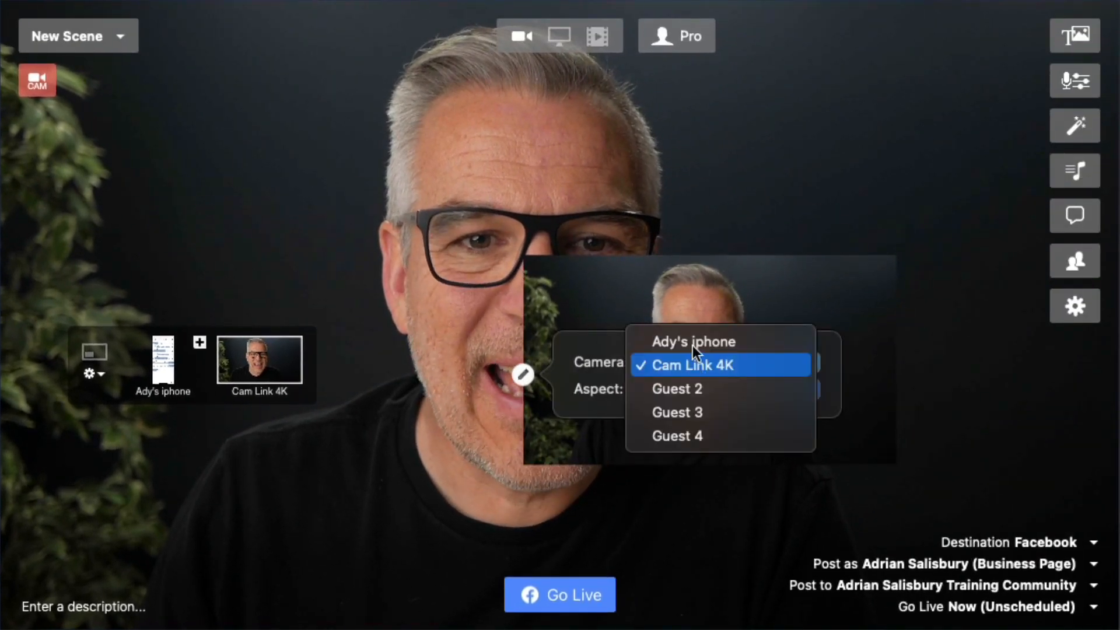
left_click(691, 340)
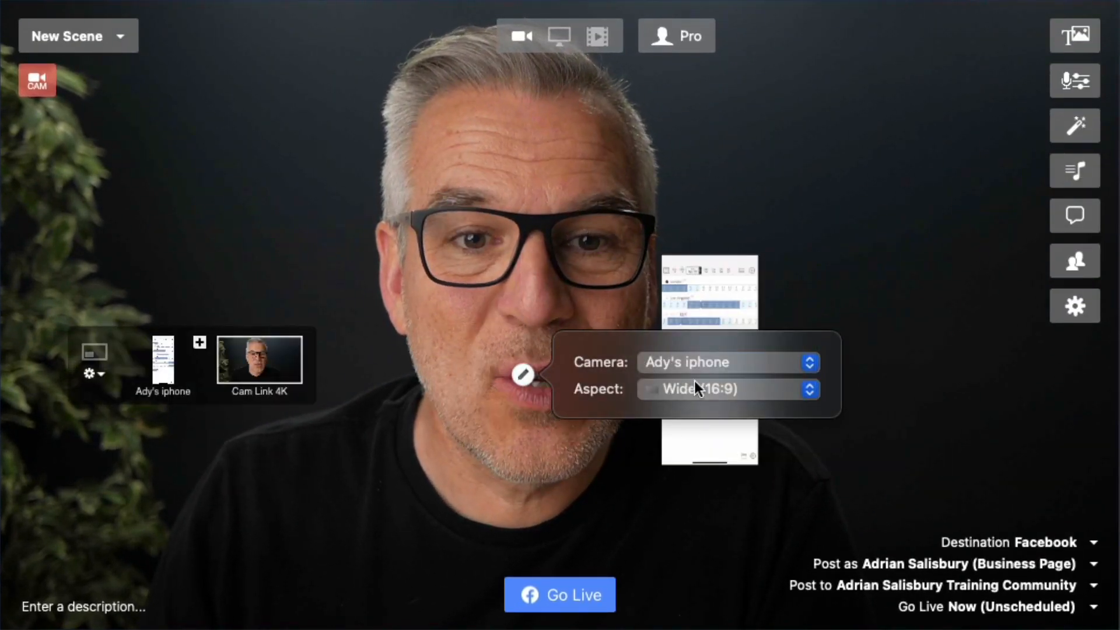
left_click(727, 389)
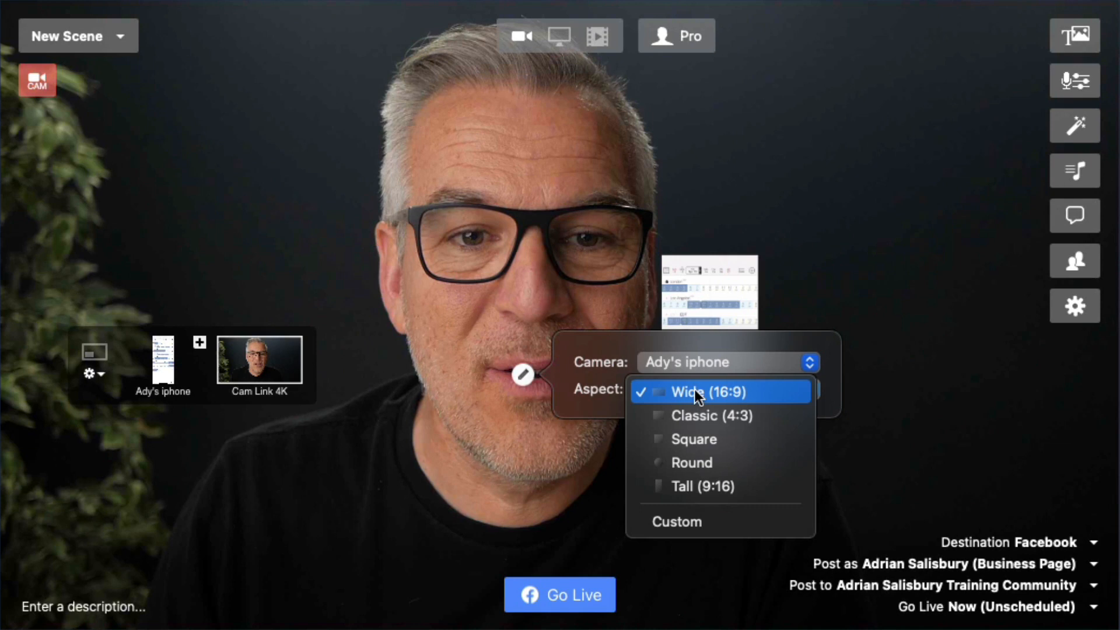
mouse_move(699, 462)
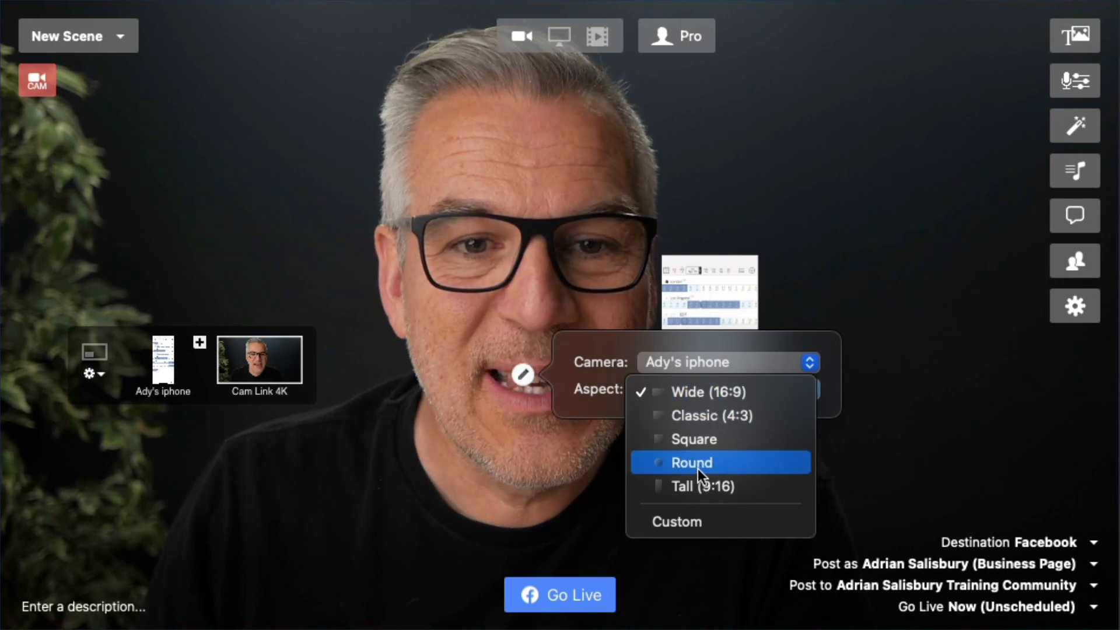
left_click(692, 462)
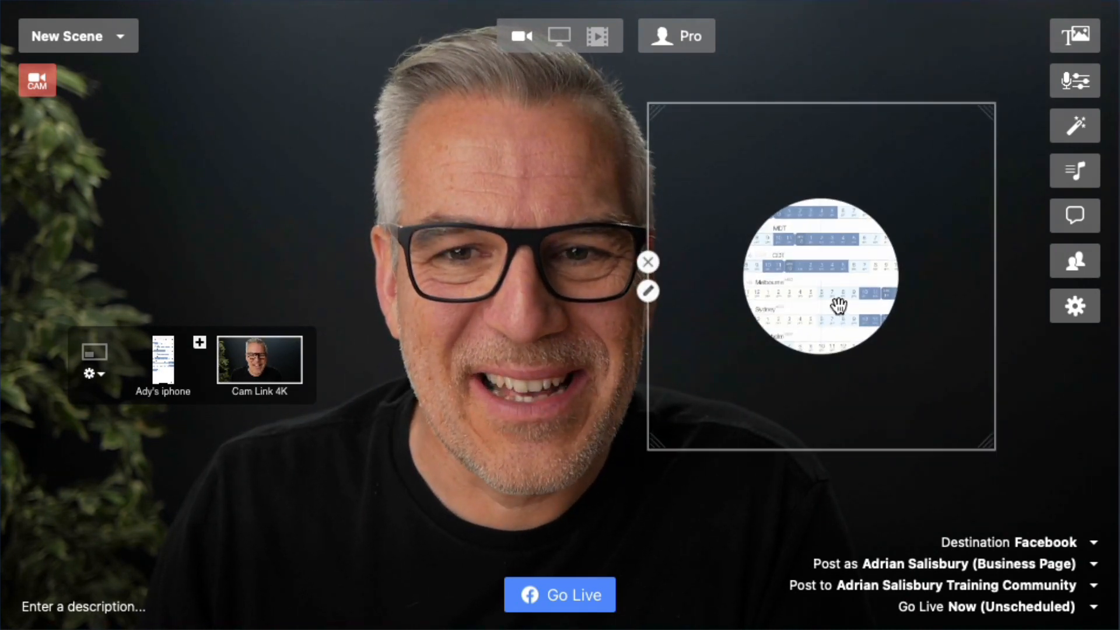
left_click(647, 293)
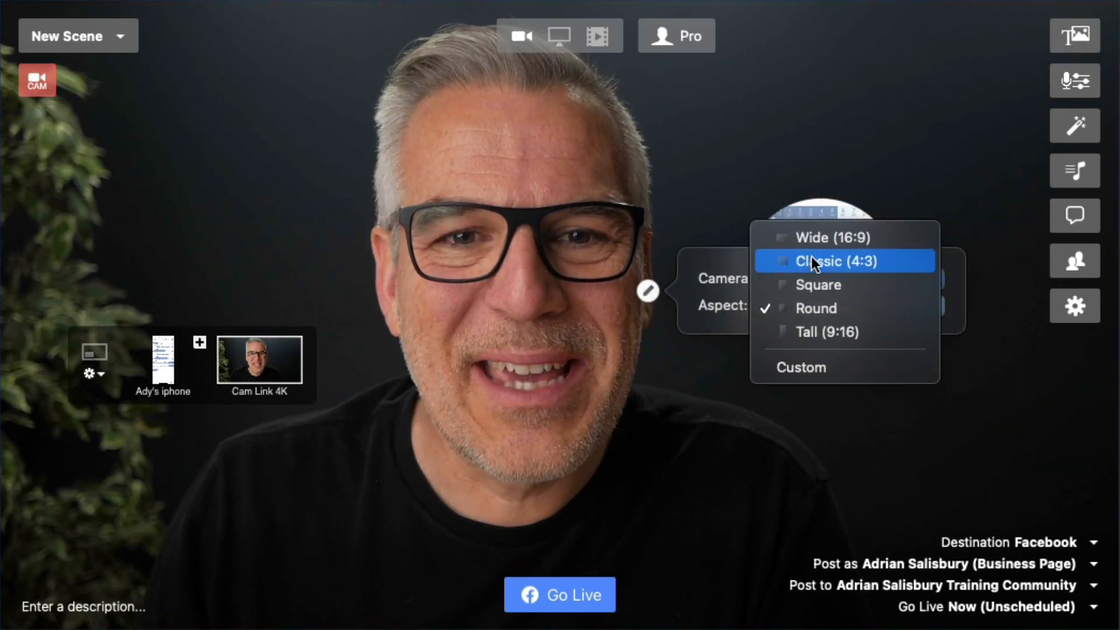
left_click(843, 261)
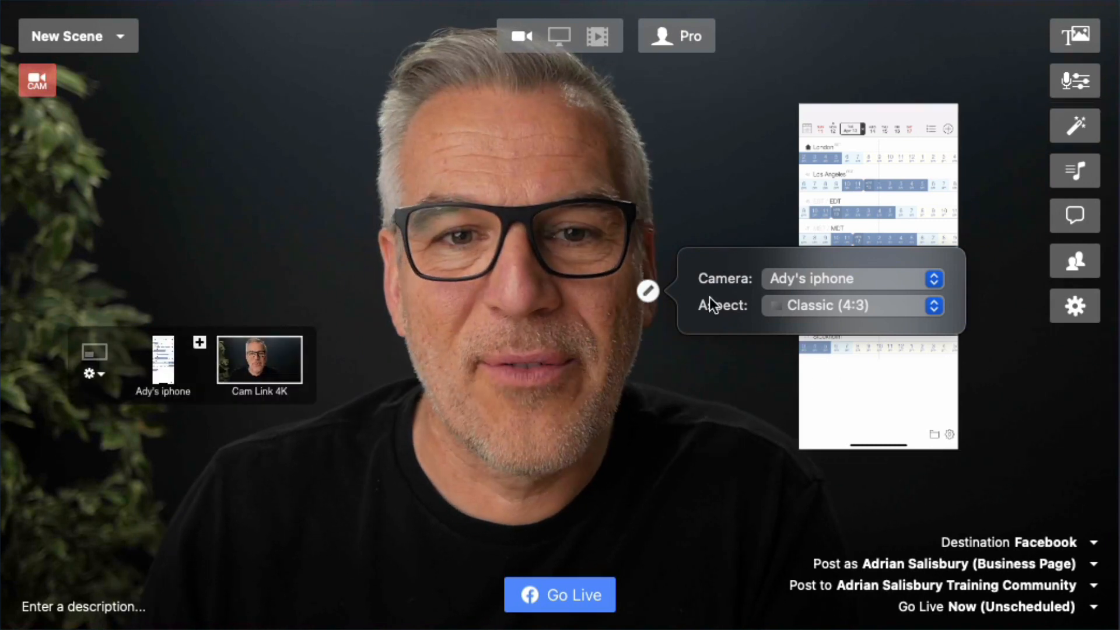
Change the iPhone overlay's aspect to another shape, then to Round.
left_click(851, 305)
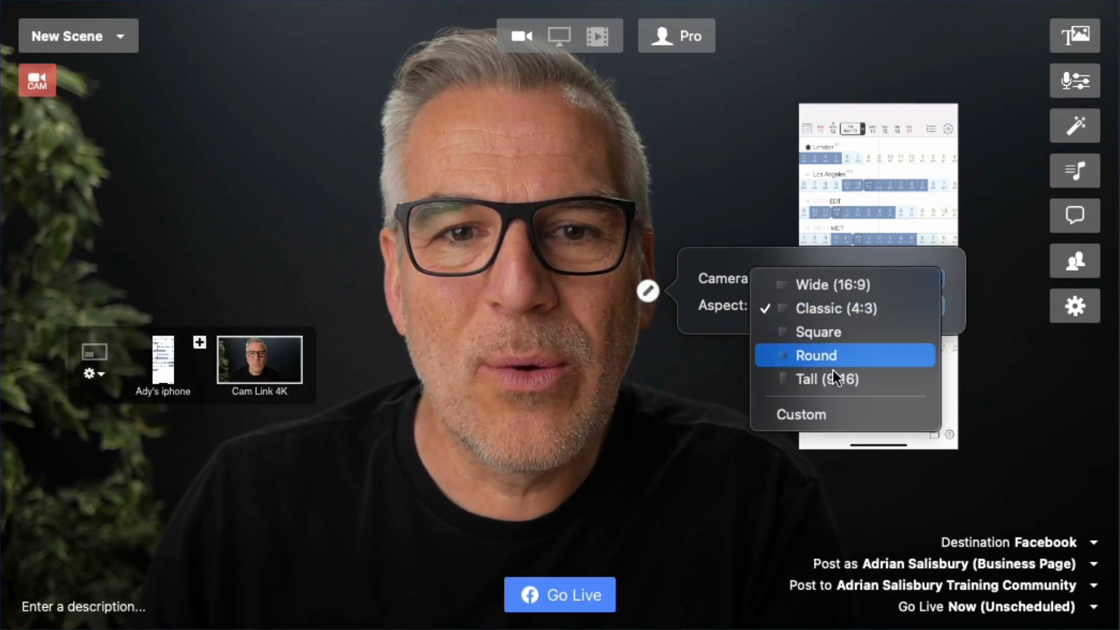
left_click(800, 414)
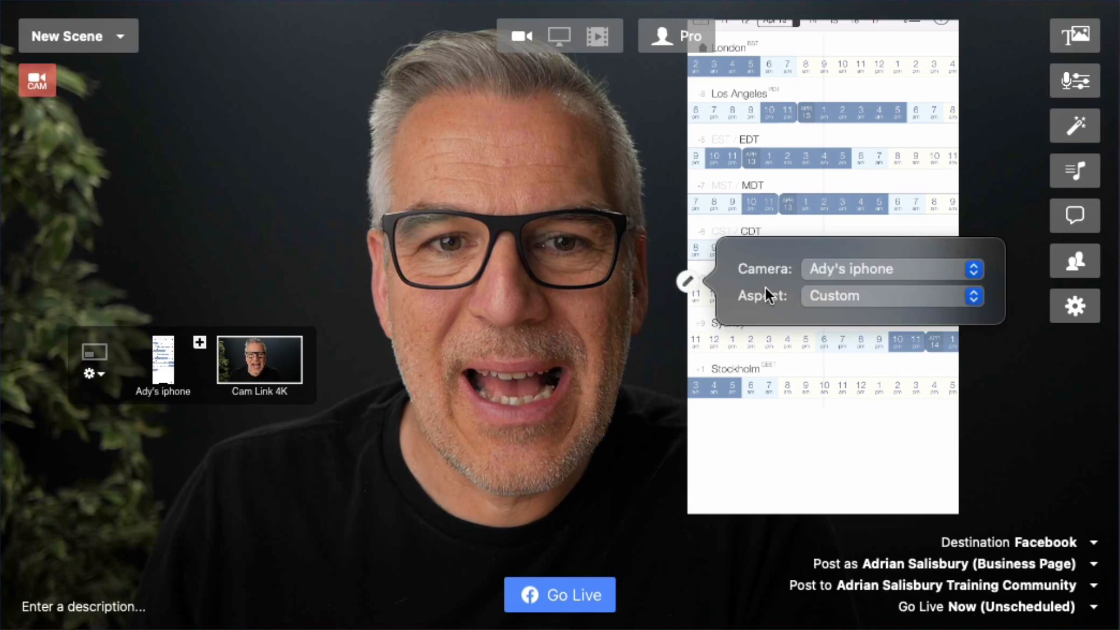
left_click(891, 295)
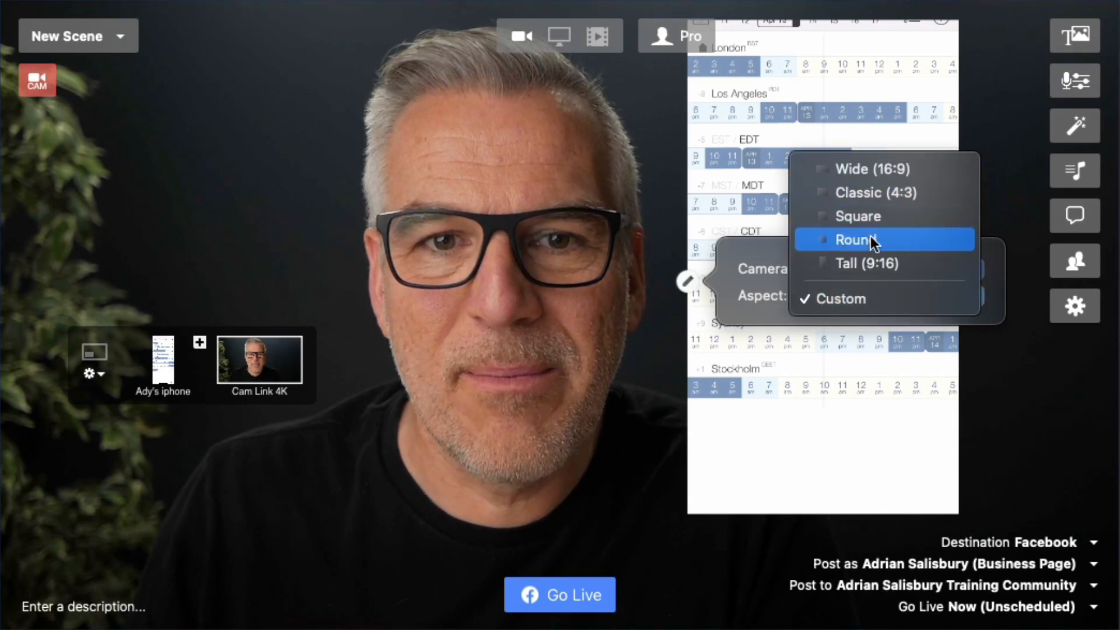
left_click(876, 191)
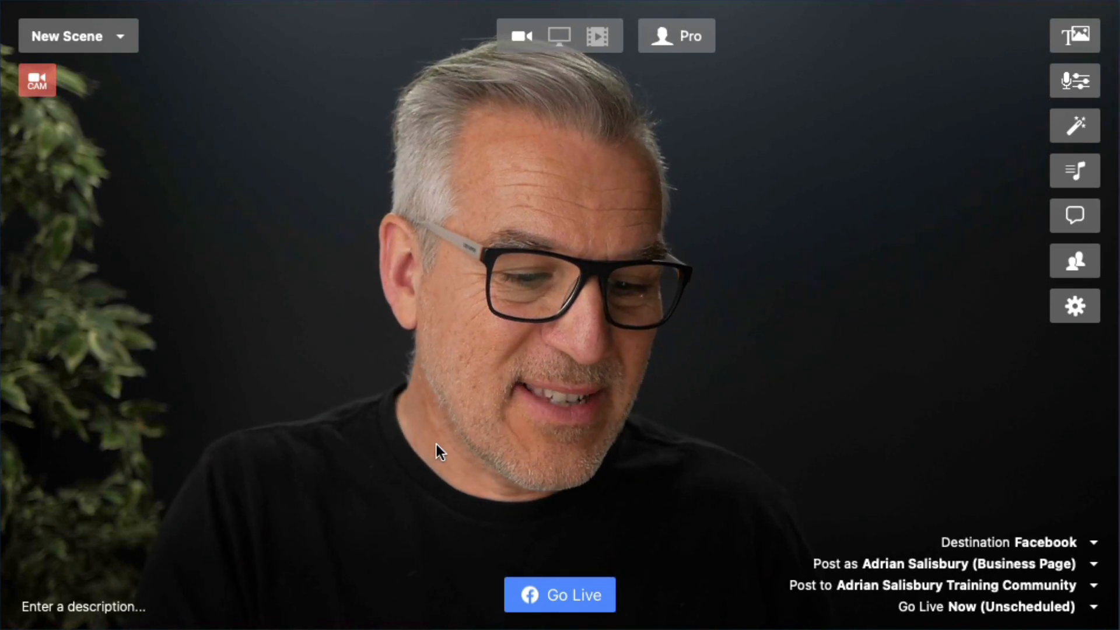
mouse_move(785, 402)
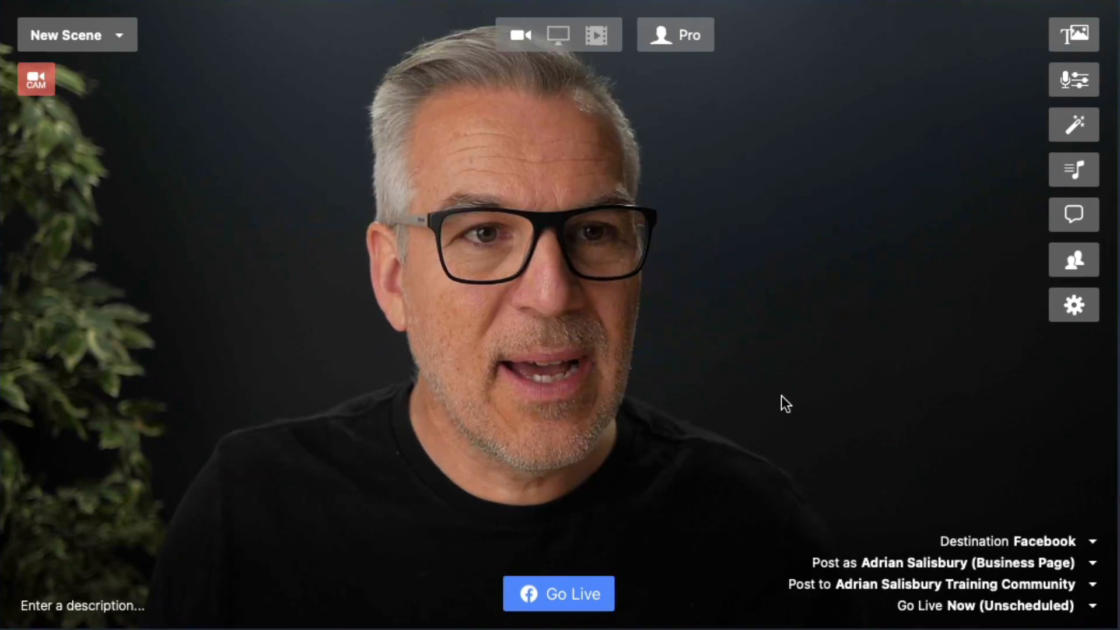
left_click(35, 79)
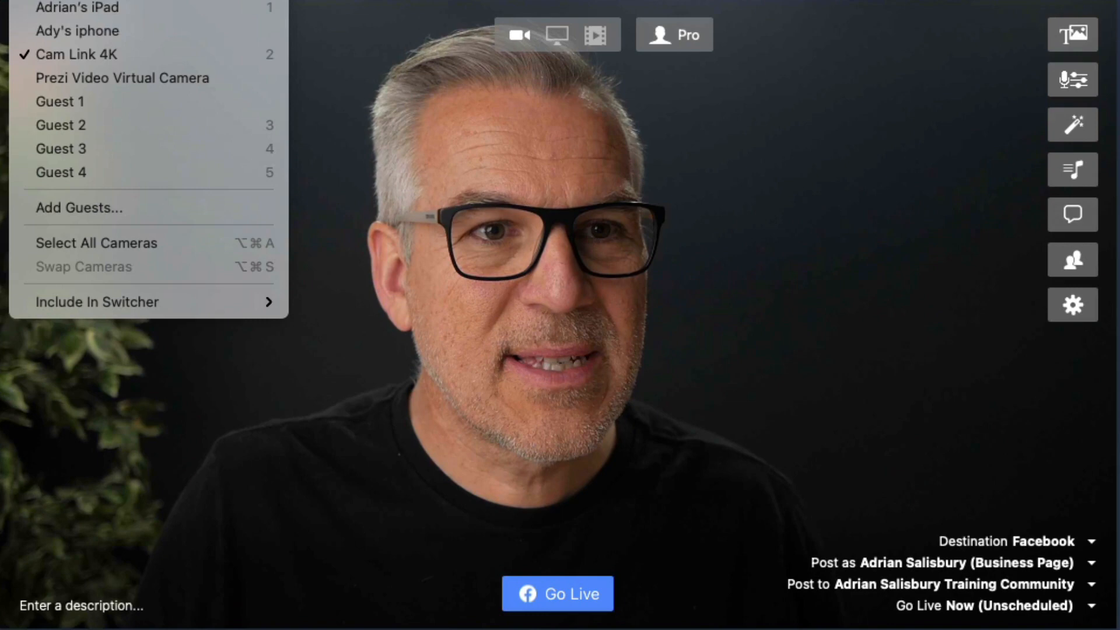
mouse_move(77, 7)
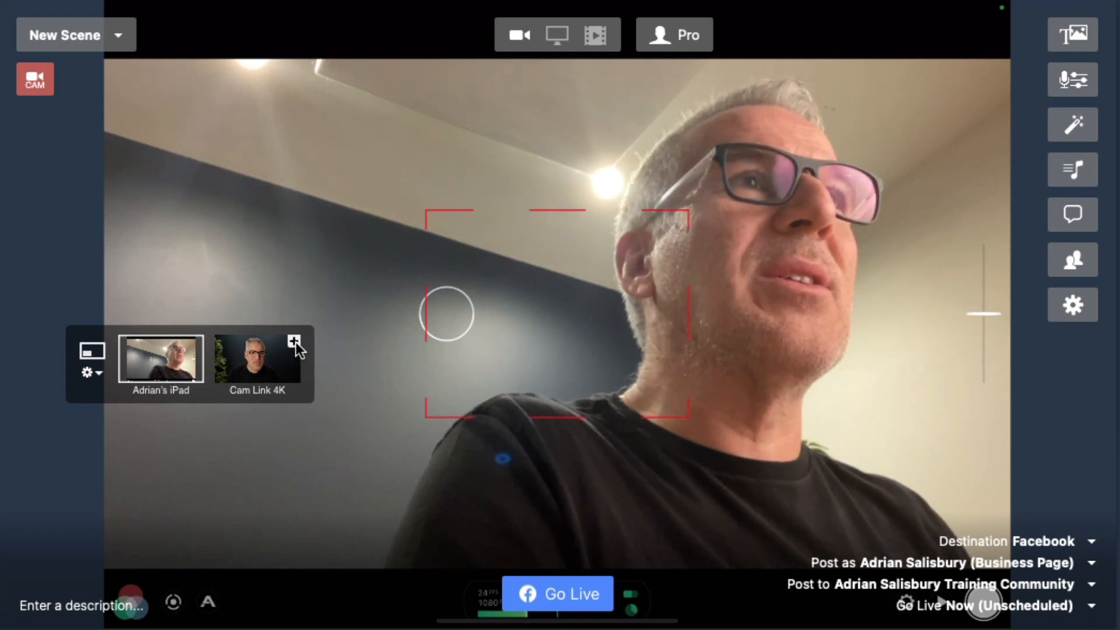
left_click(295, 338)
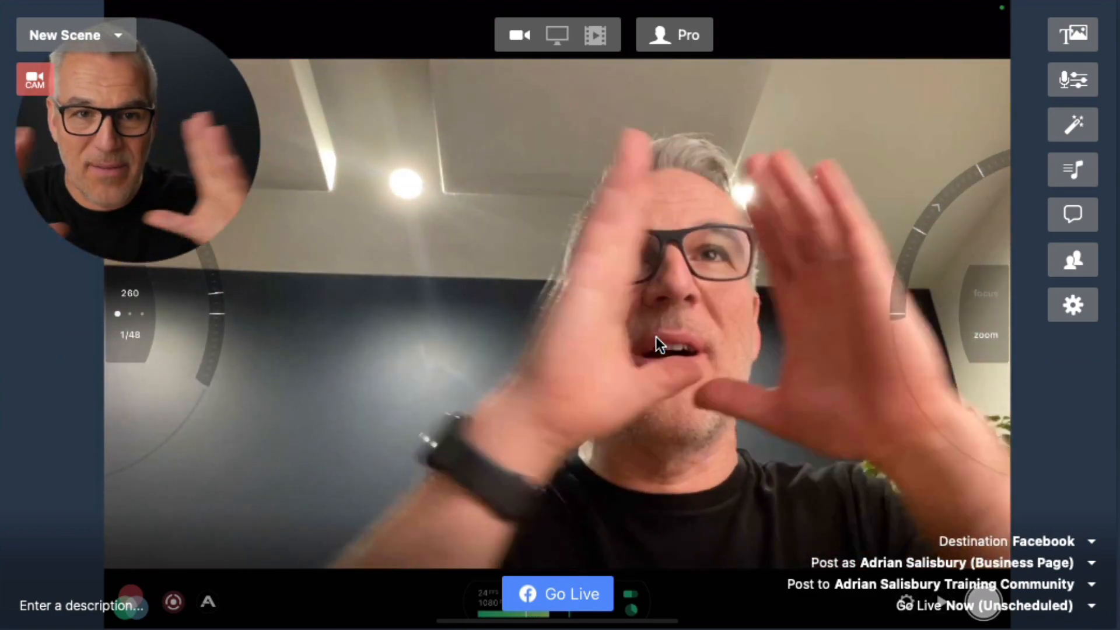
left_click(1072, 123)
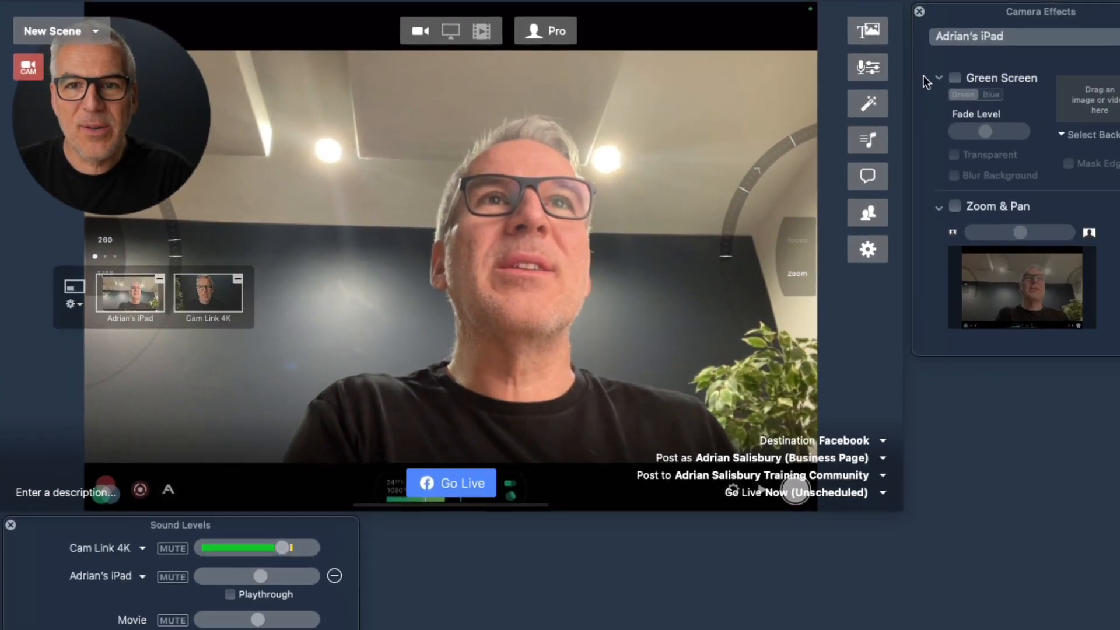
left_click(968, 36)
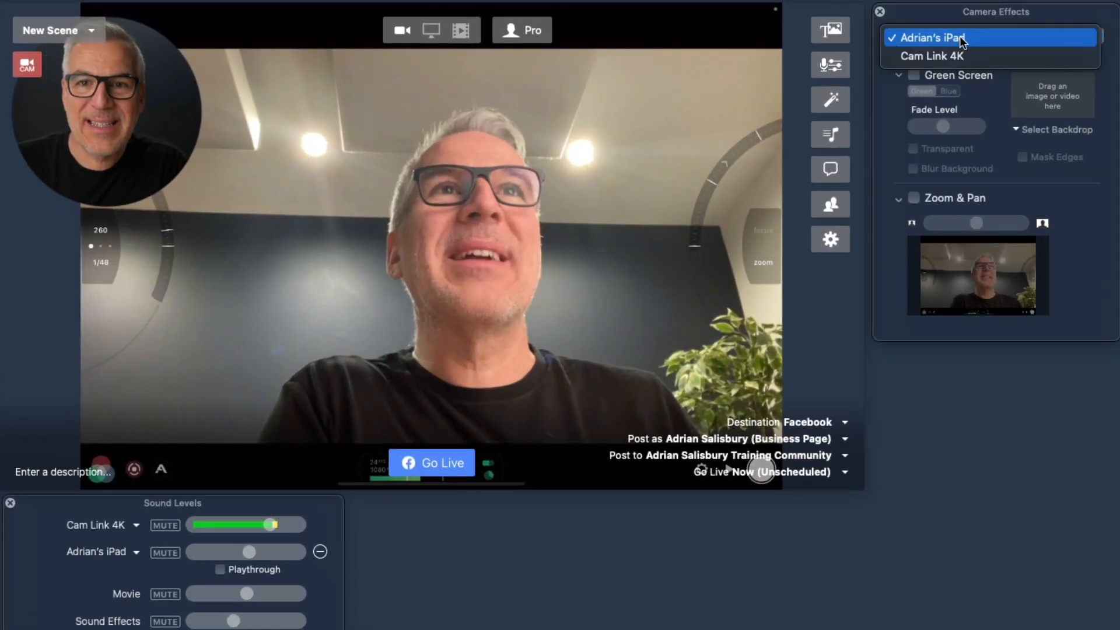
left_click(931, 37)
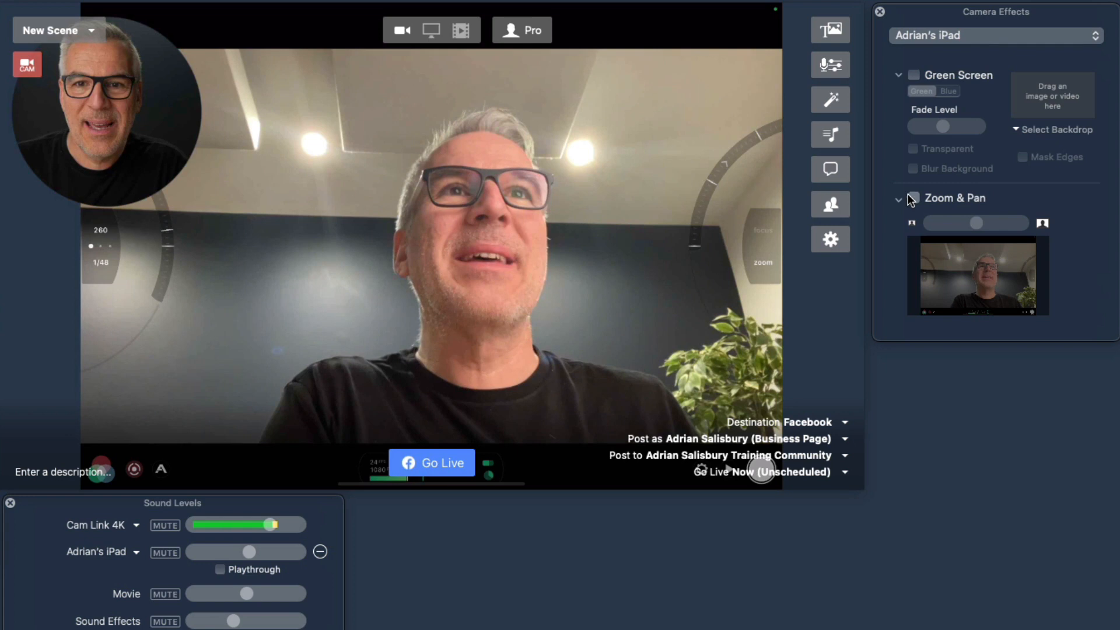
left_click(913, 197)
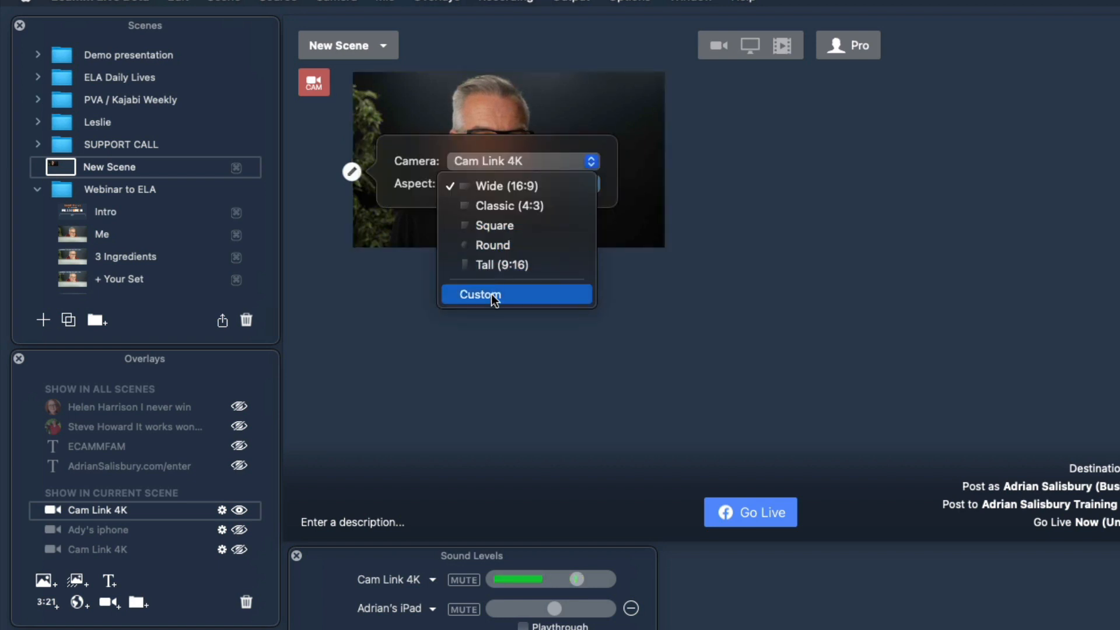
left_click(479, 294)
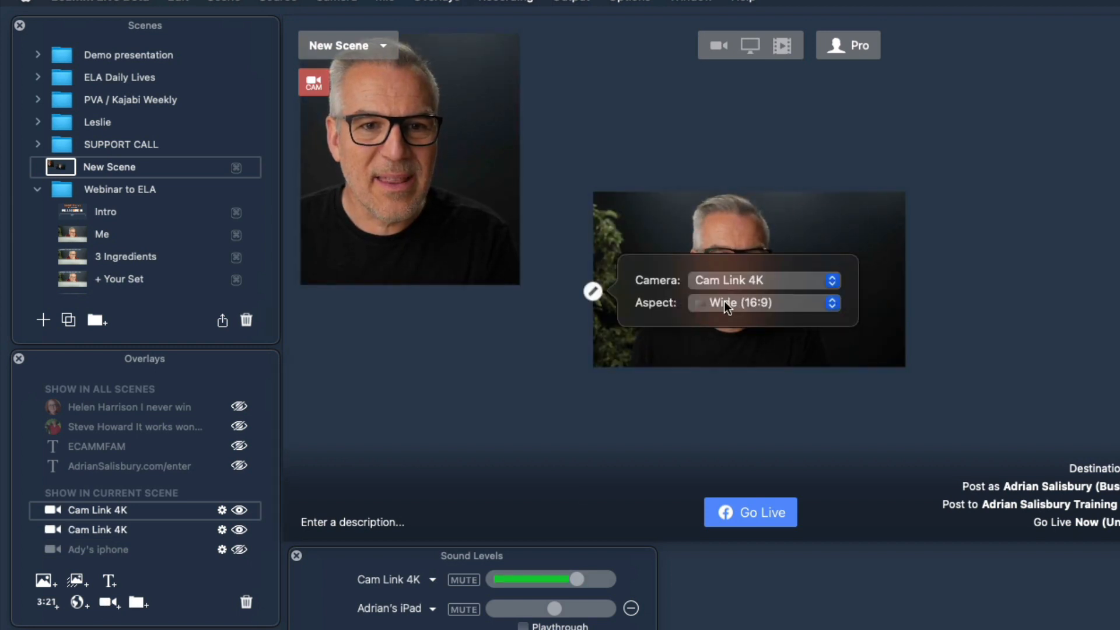
left_click(761, 280)
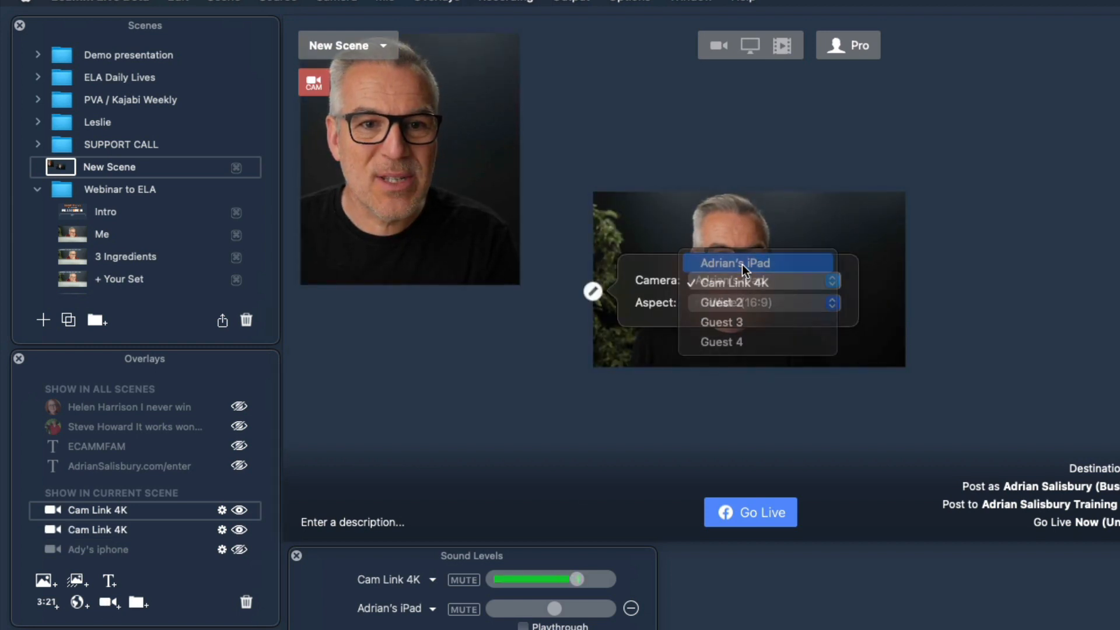
left_click(728, 262)
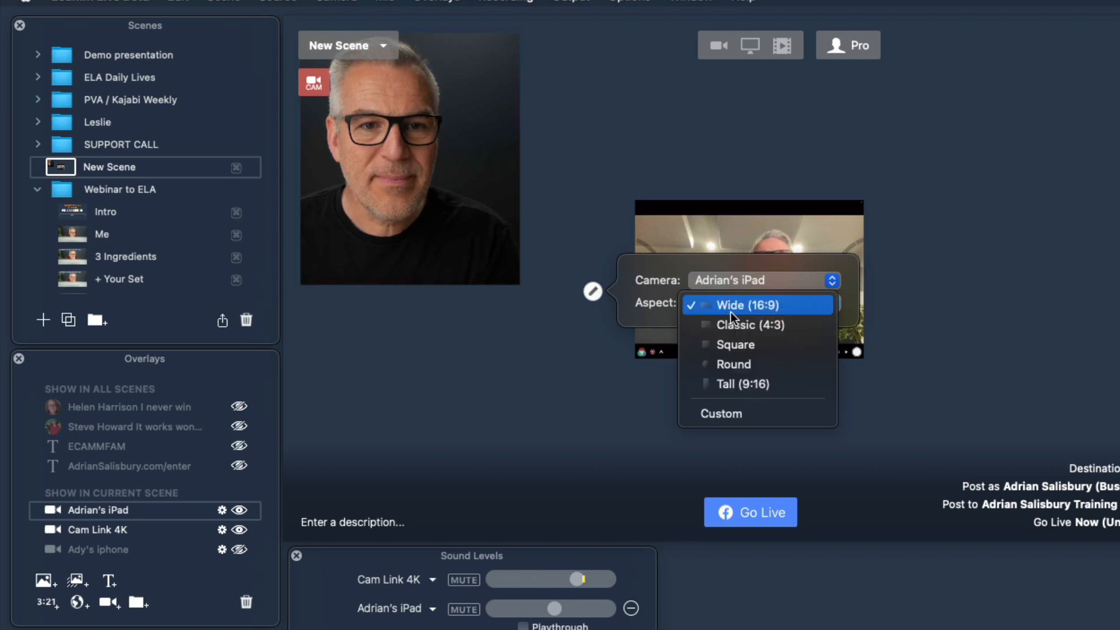
left_click(719, 413)
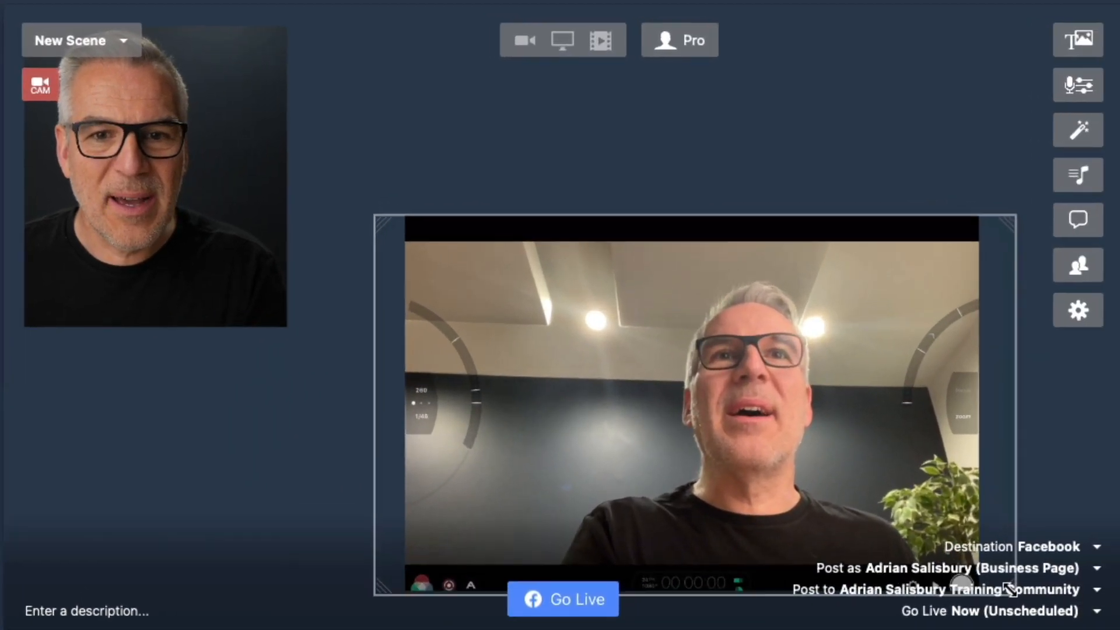
Enlarge the iPad overlay to full frame and shrink the Cam Link inset.
left_click(692, 400)
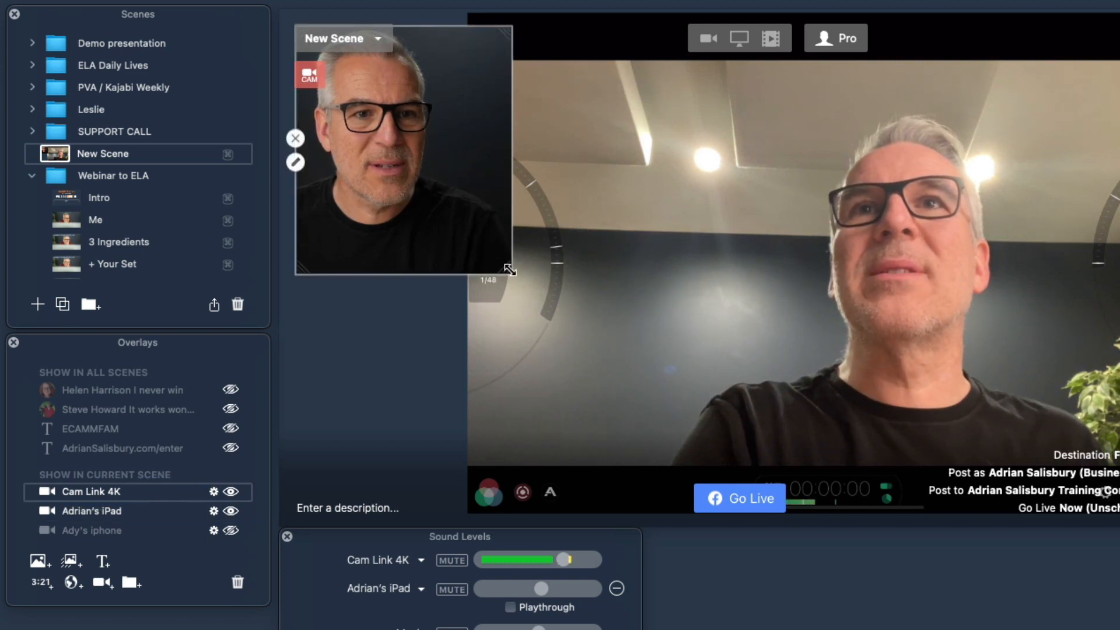
left_click_drag(509, 270, 458, 471)
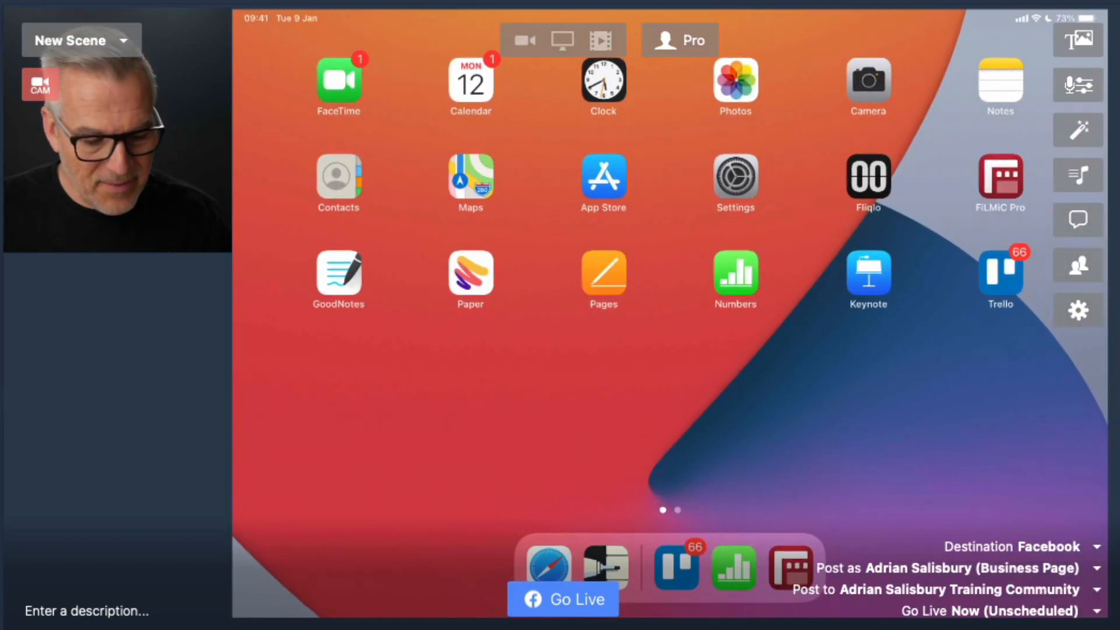
Launch GoodNotes on the iPad and open the Untitled Notebook.
left_click(338, 278)
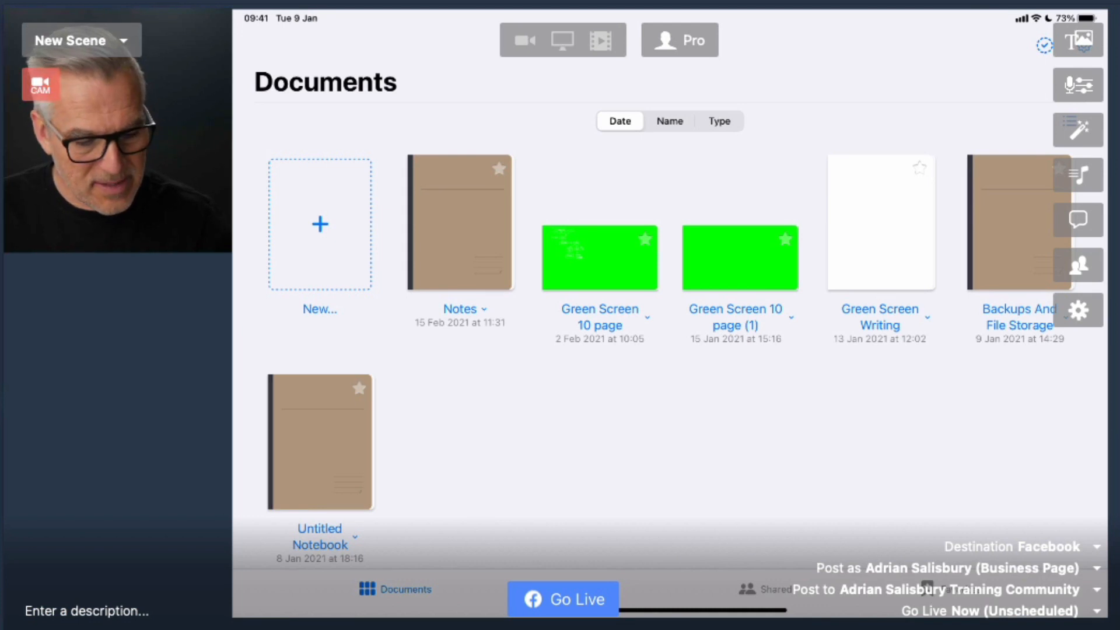
left_click(319, 224)
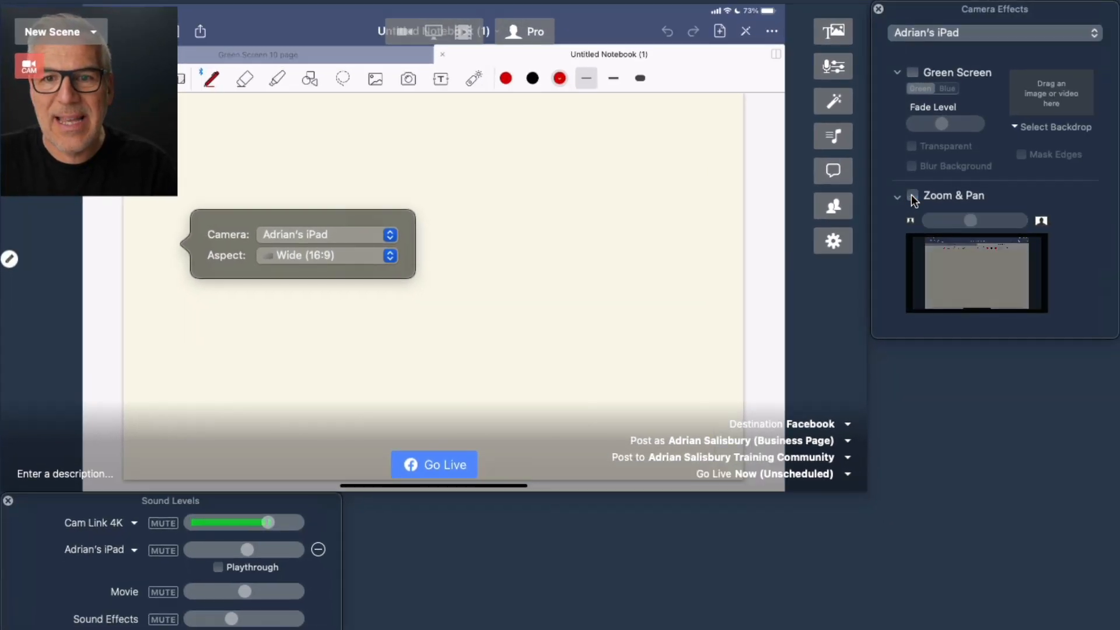
Give the iPad feed a Custom aspect, enable Zoom & Pan, and zoom until the page fills the window.
left_click(913, 195)
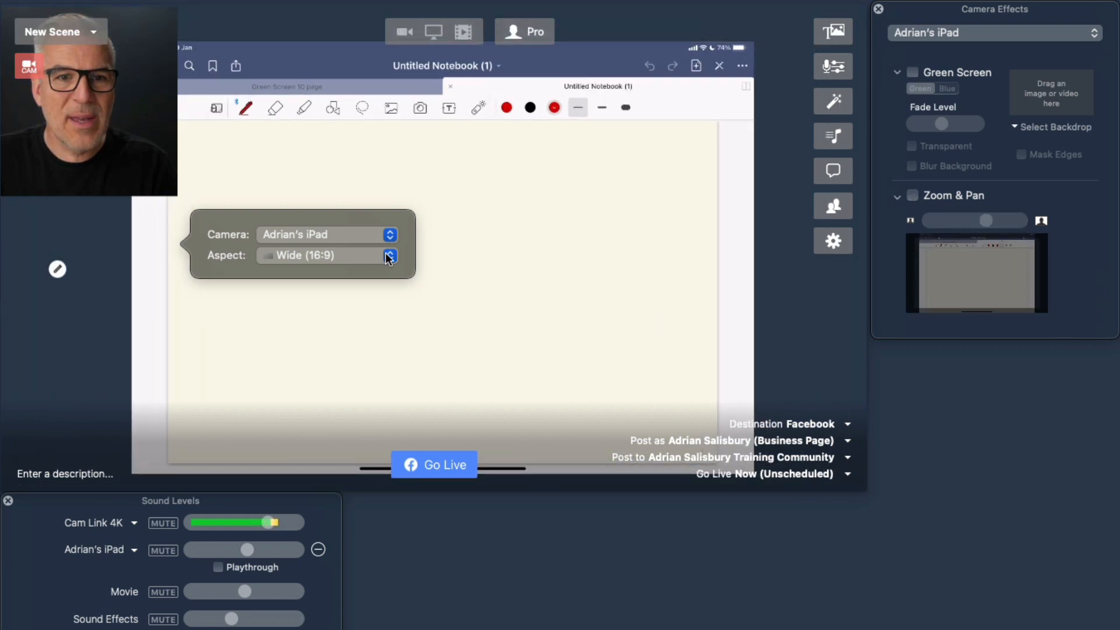
left_click(390, 255)
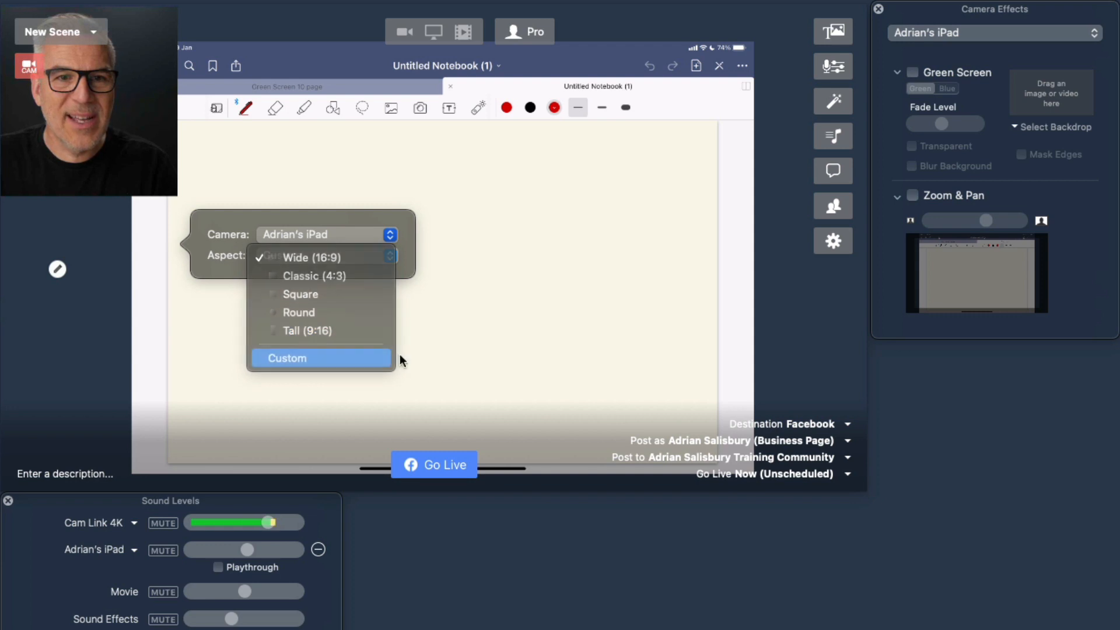
left_click(287, 357)
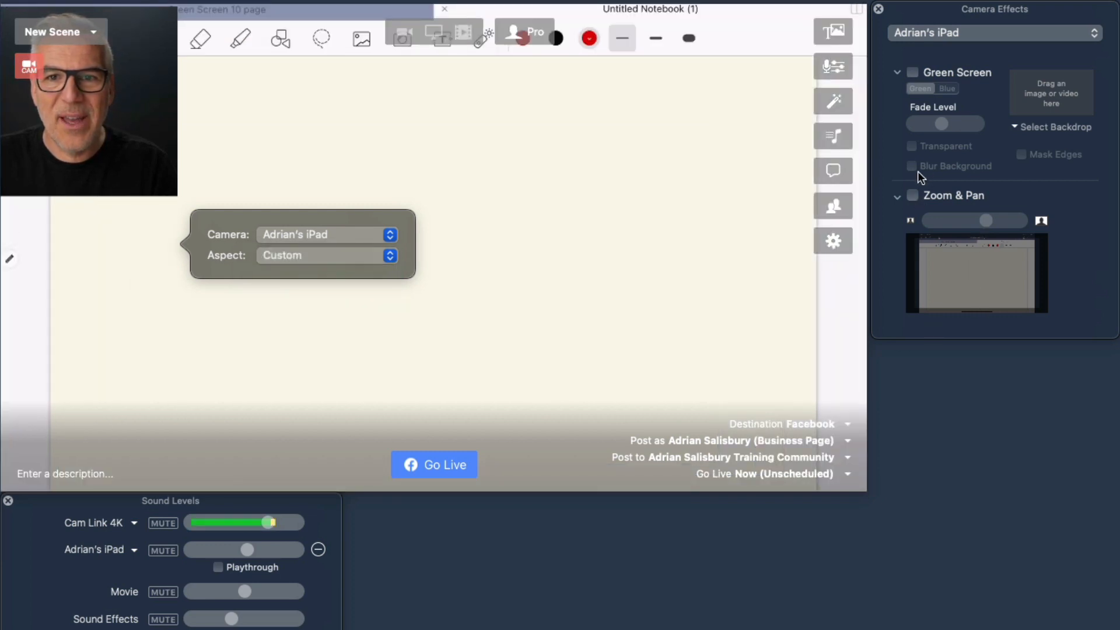
left_click(912, 195)
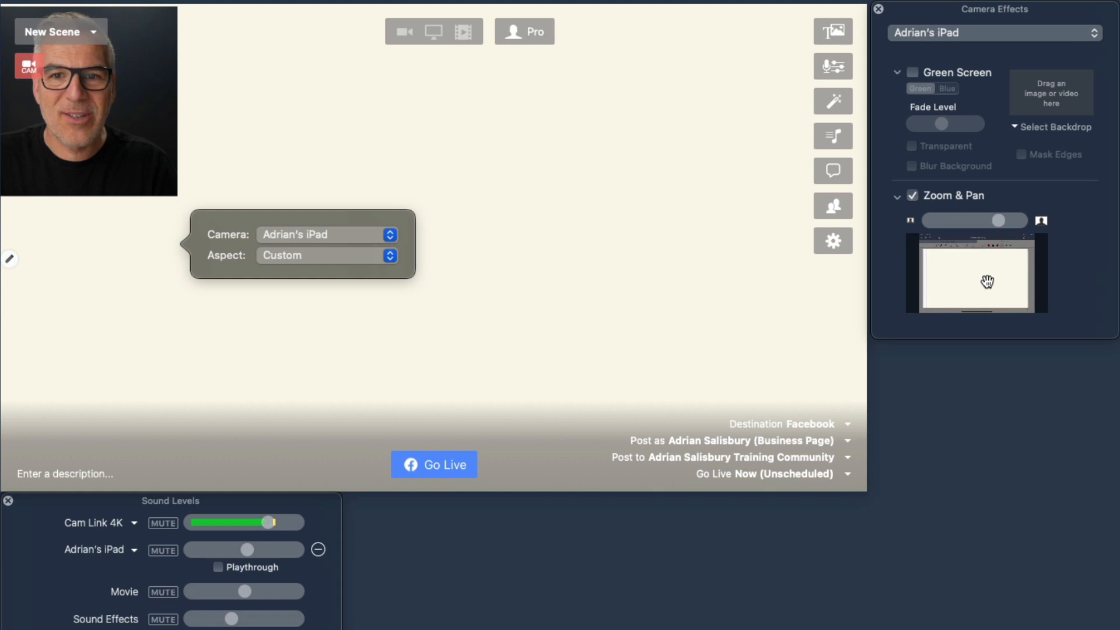
left_click_drag(89, 100, 775, 368)
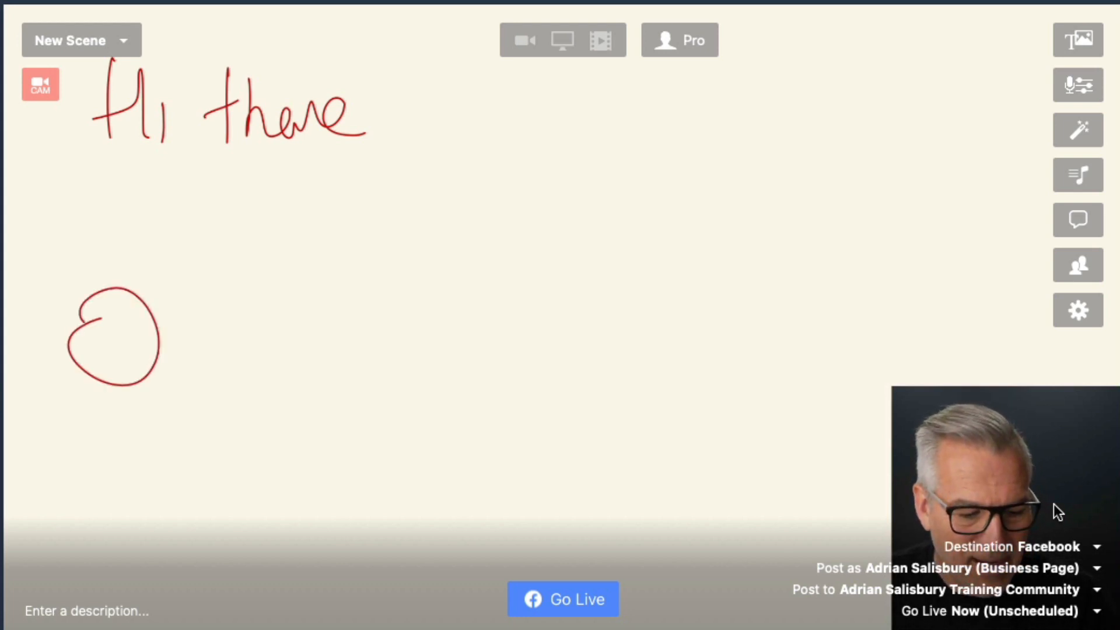
Erase the earlier writing and draw a red 'IPAD' box with an arrow on the notebook page.
left_click_drag(175, 336, 332, 339)
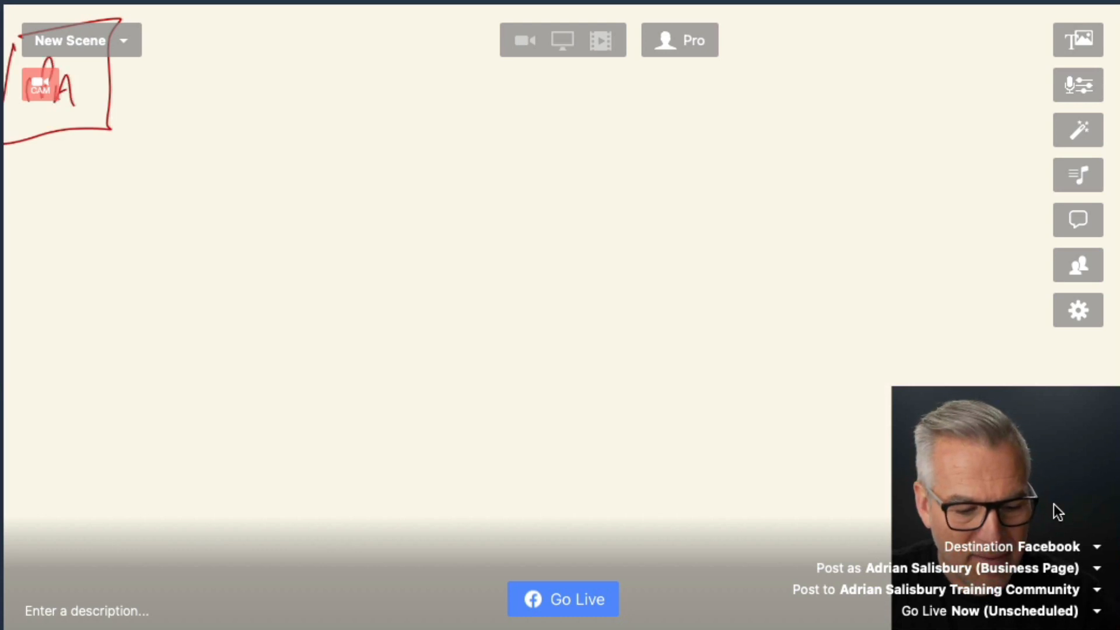
left_click_drag(71, 86, 246, 78)
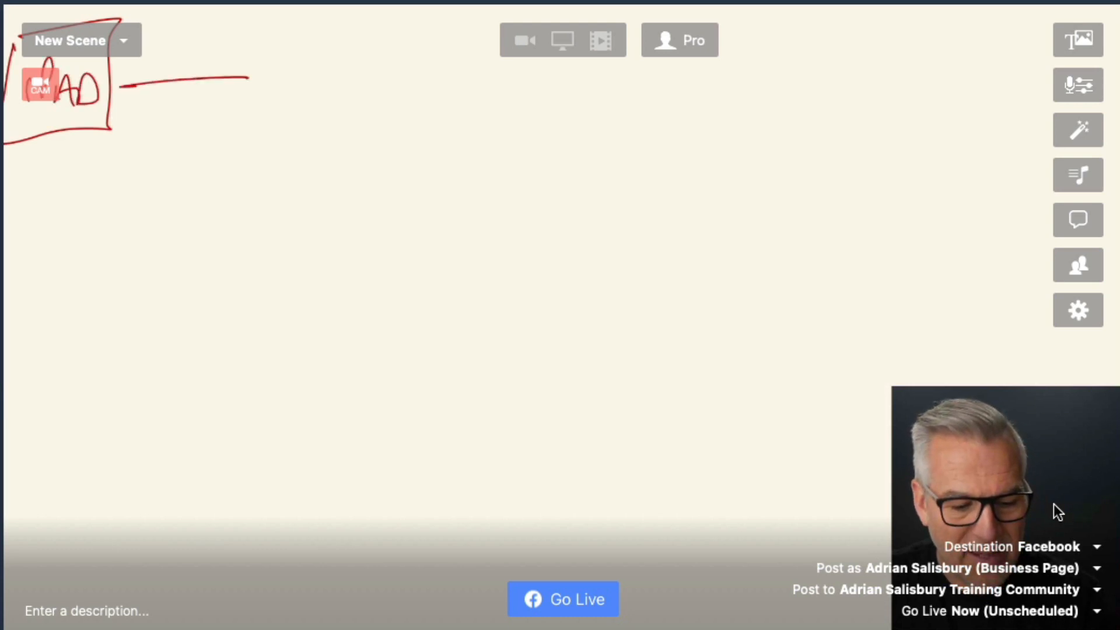